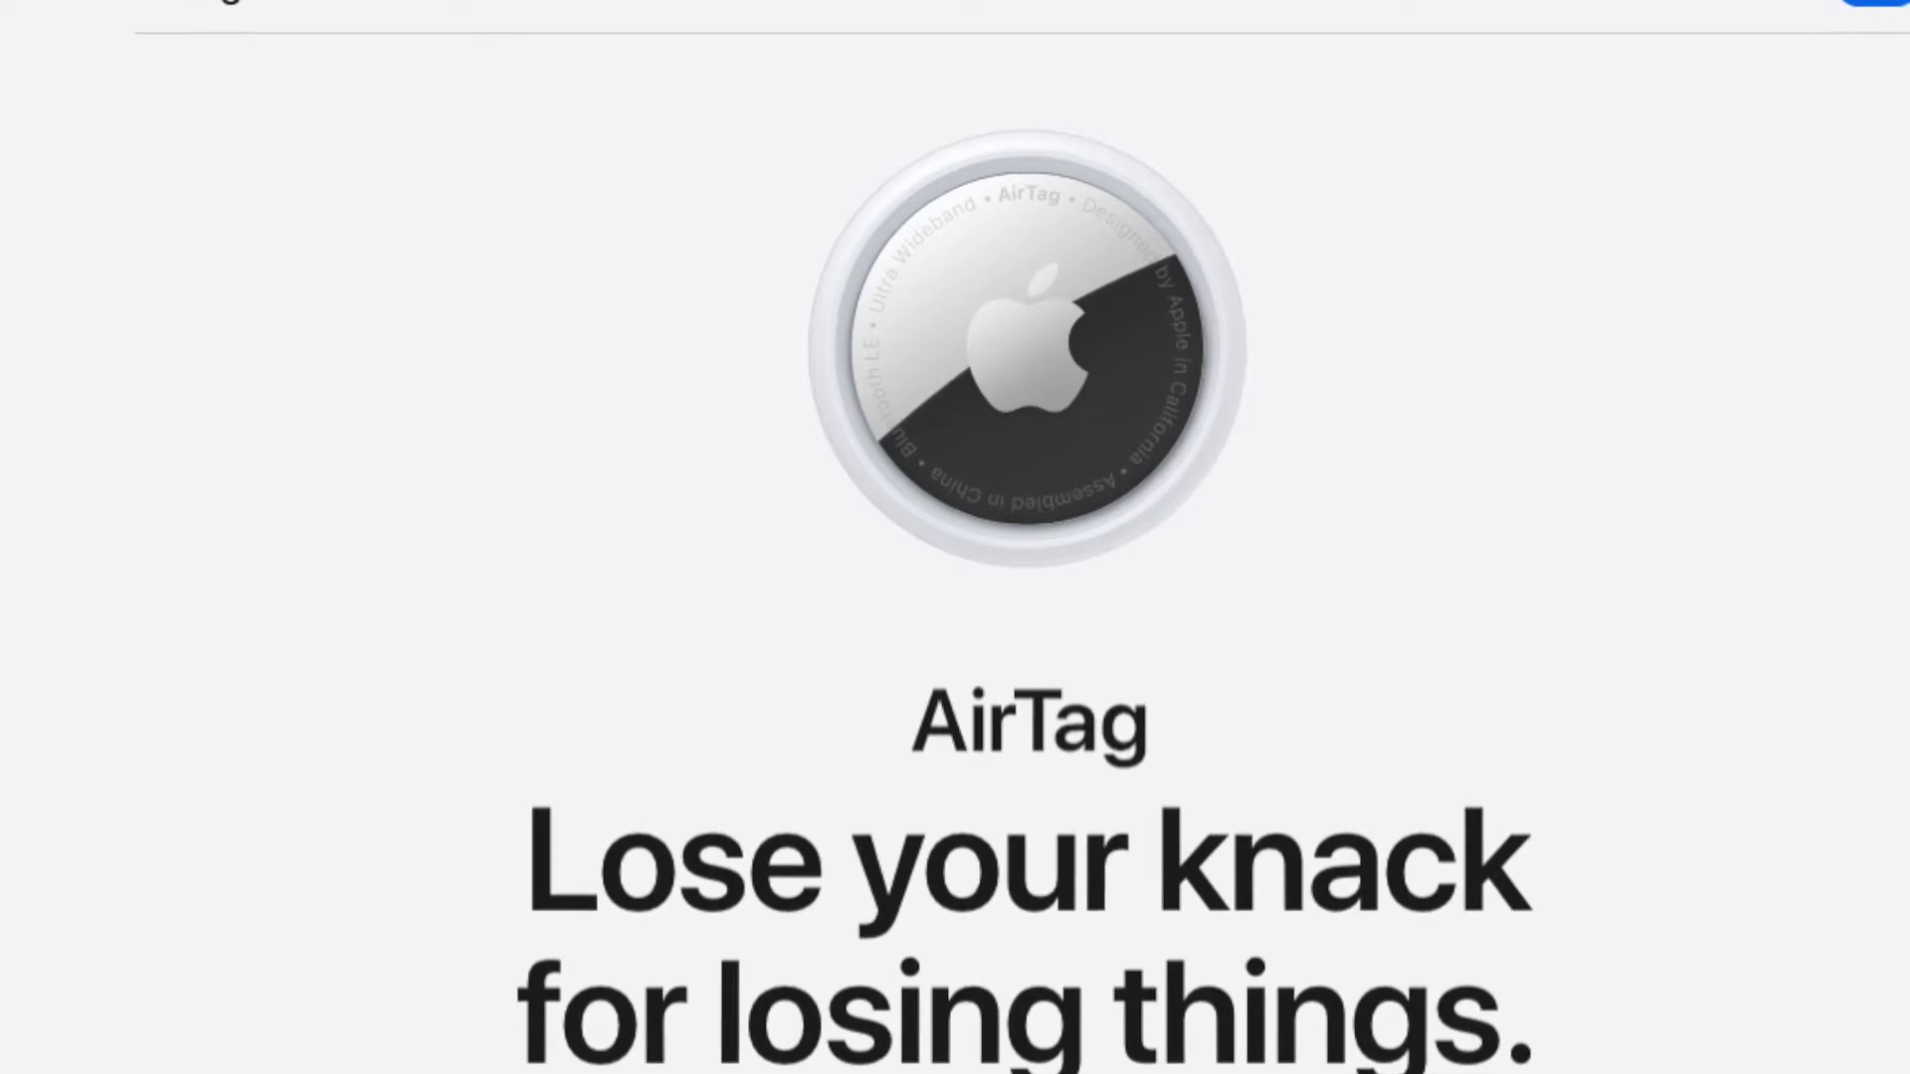
Launch Find My from the home screen to the Items tab listing the AirTagged Yeti Bike.
scroll("down", 3)
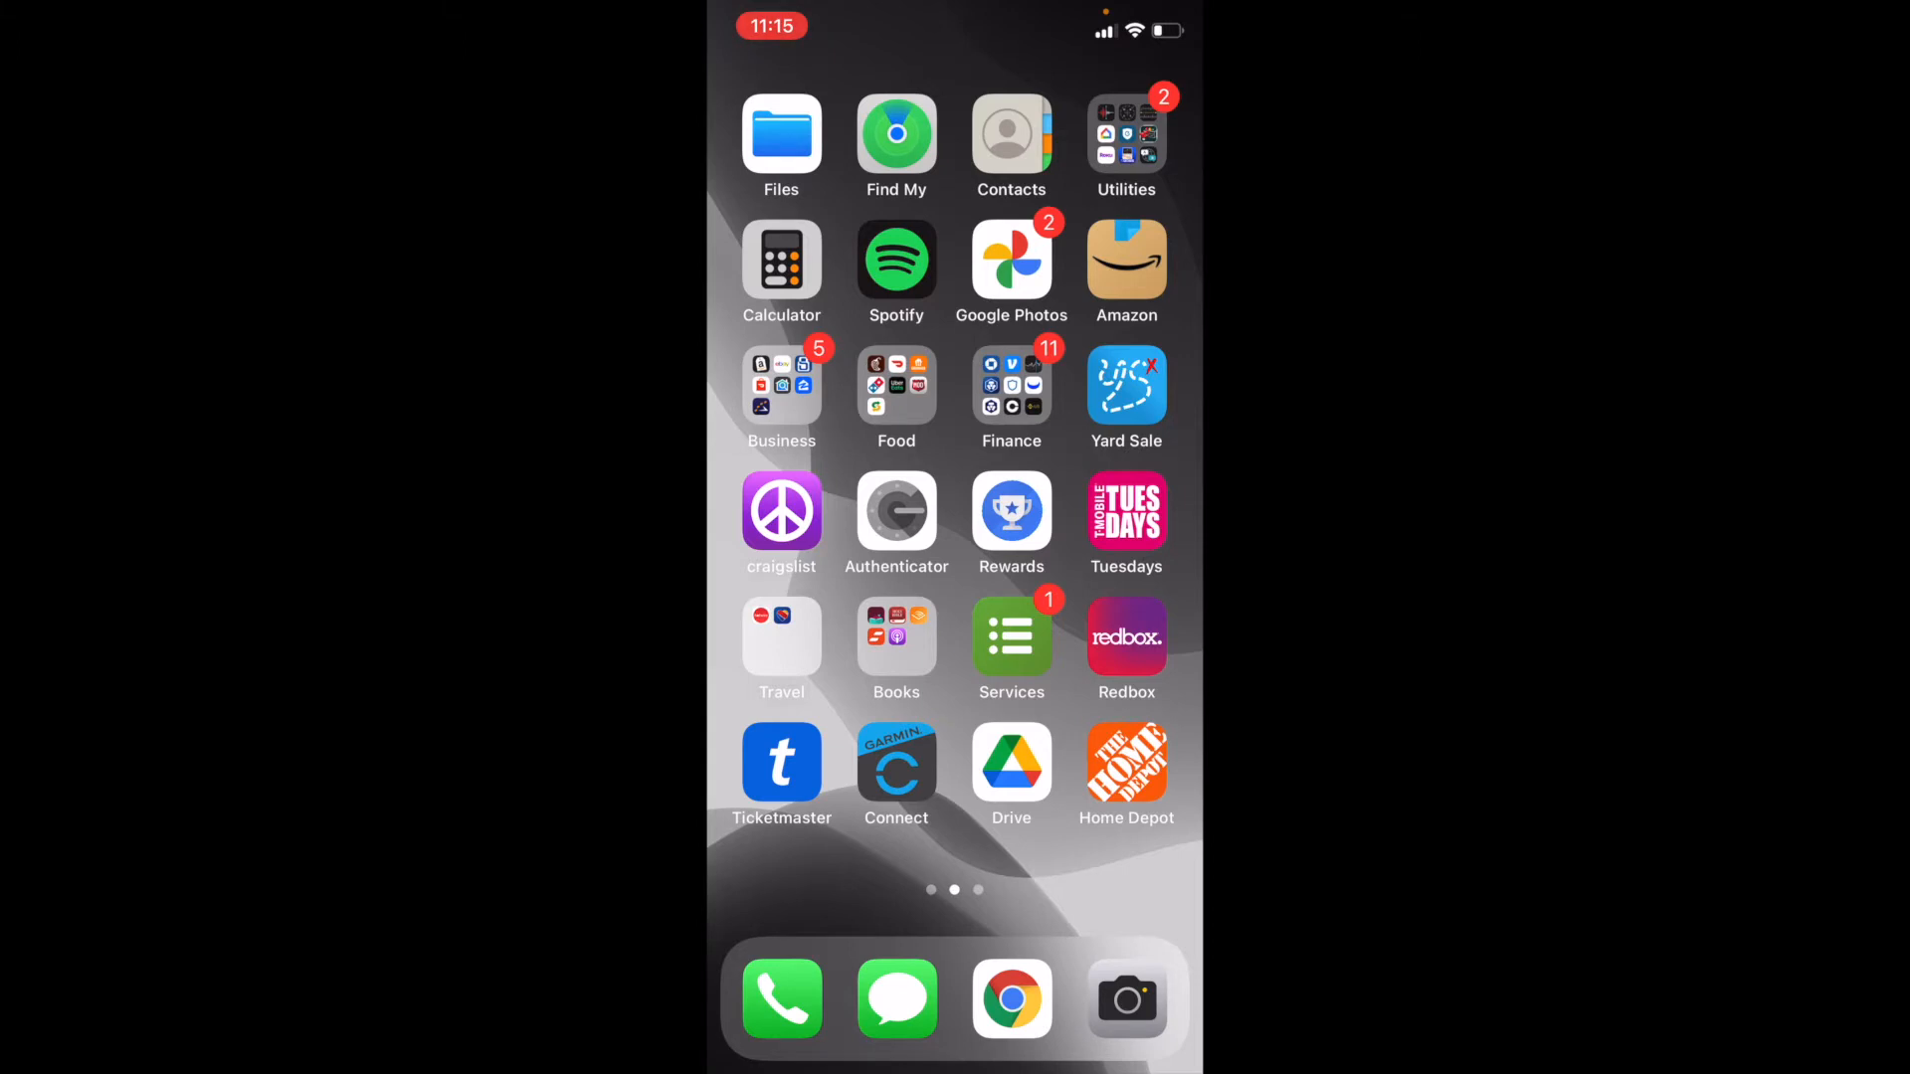
left_click(896, 134)
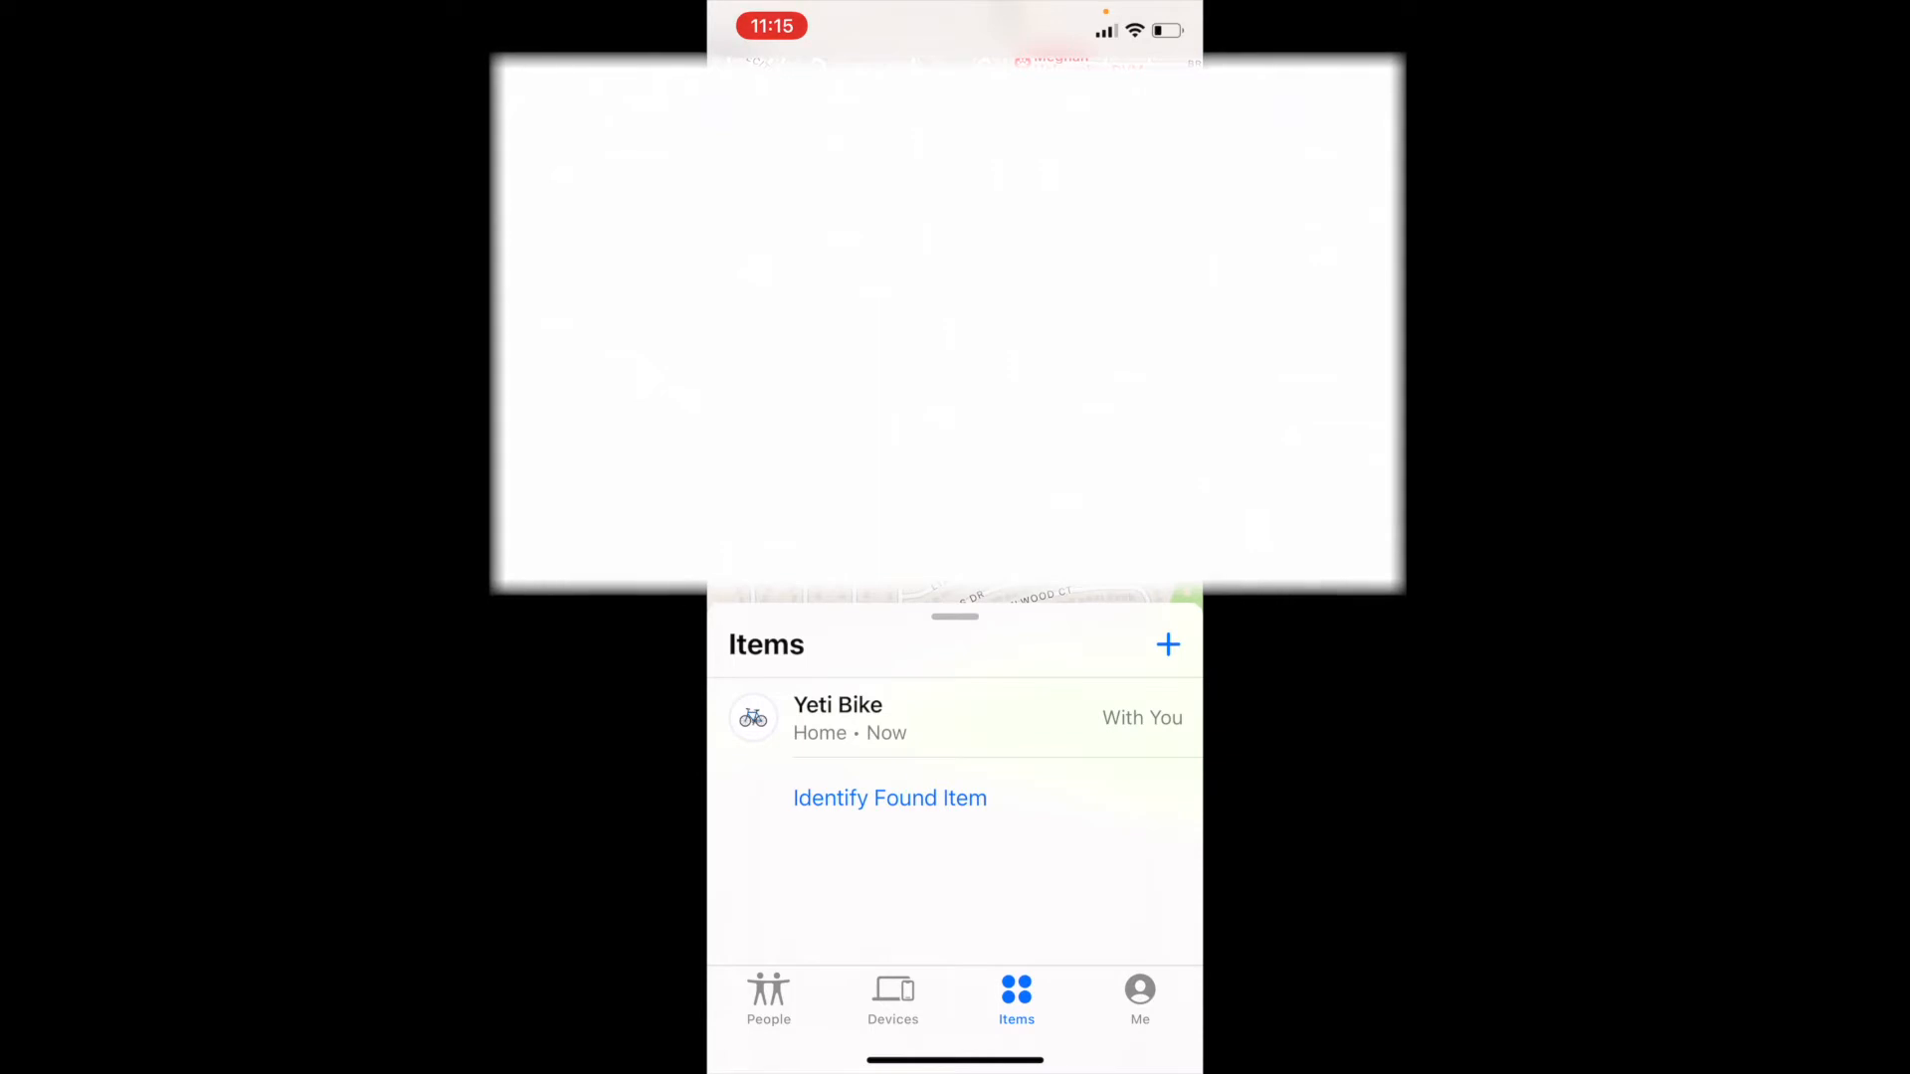
left_click(892, 995)
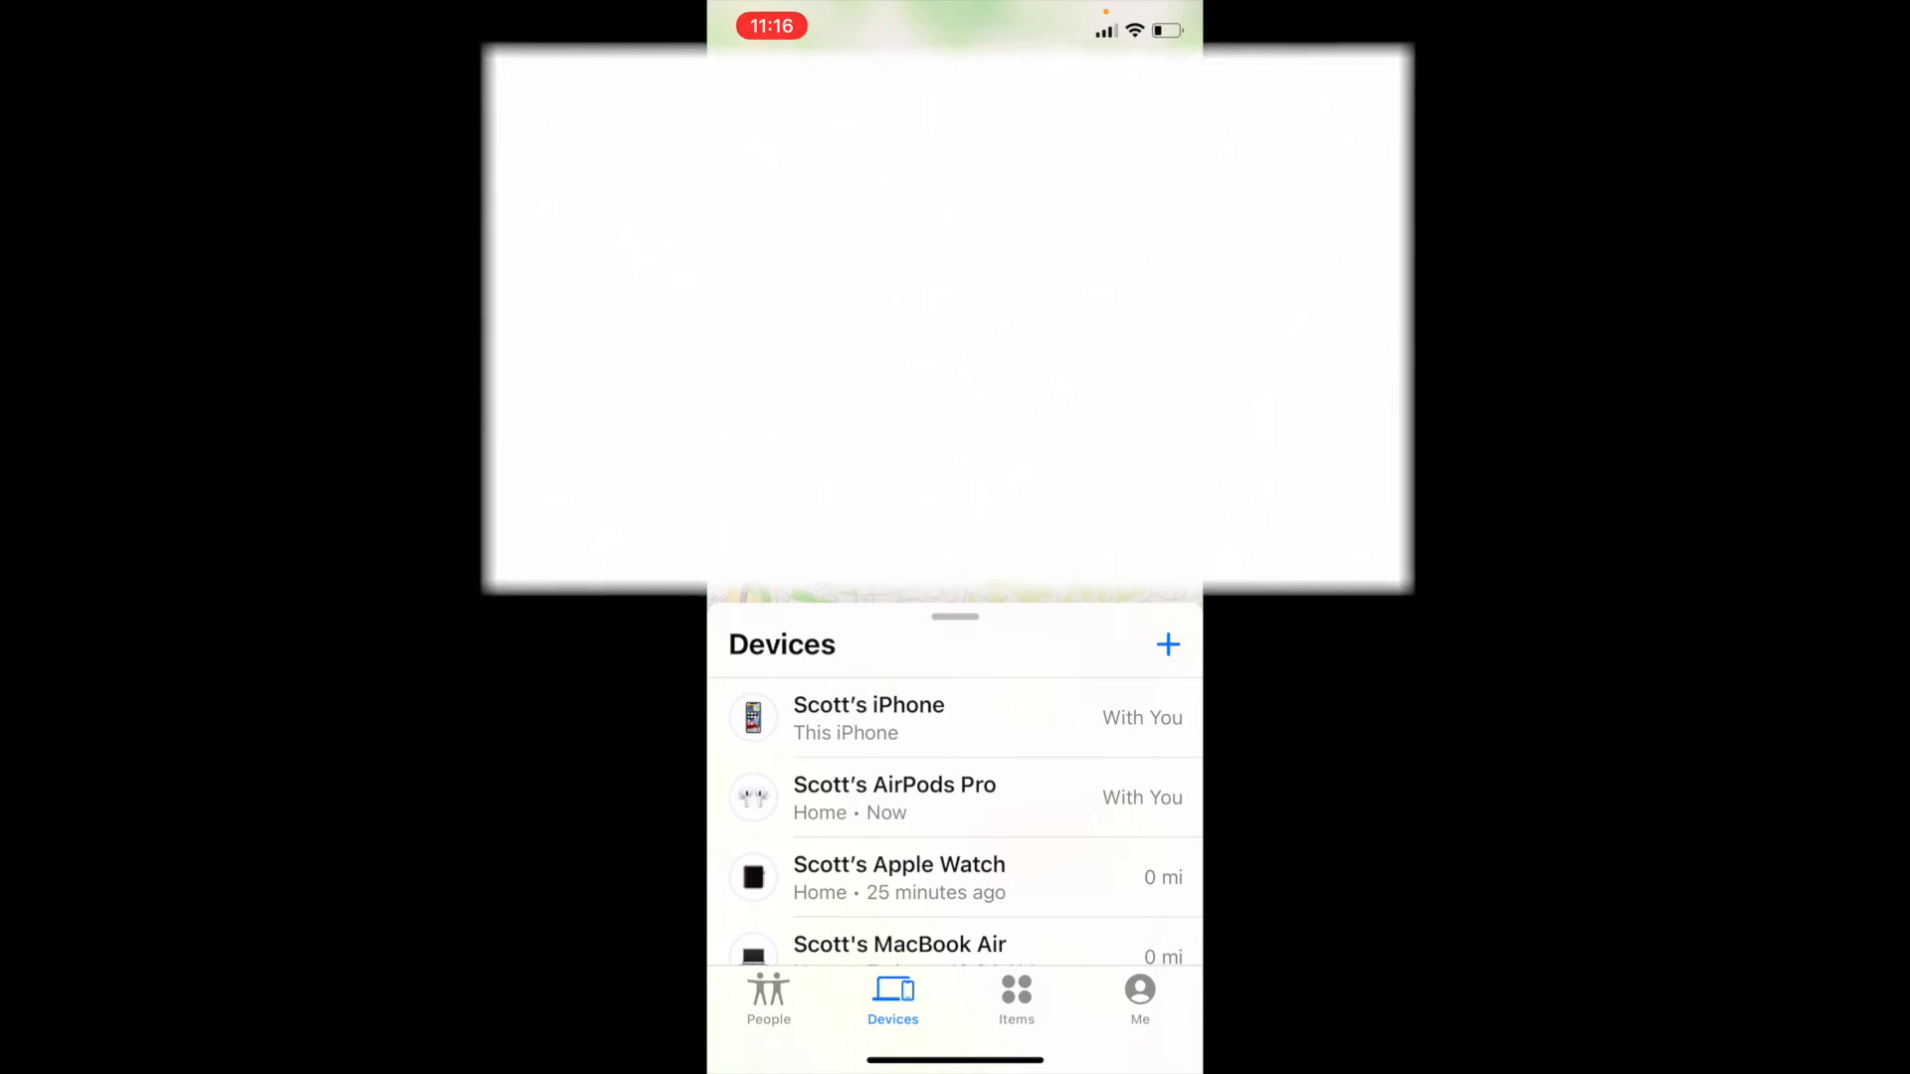
left_click(1015, 995)
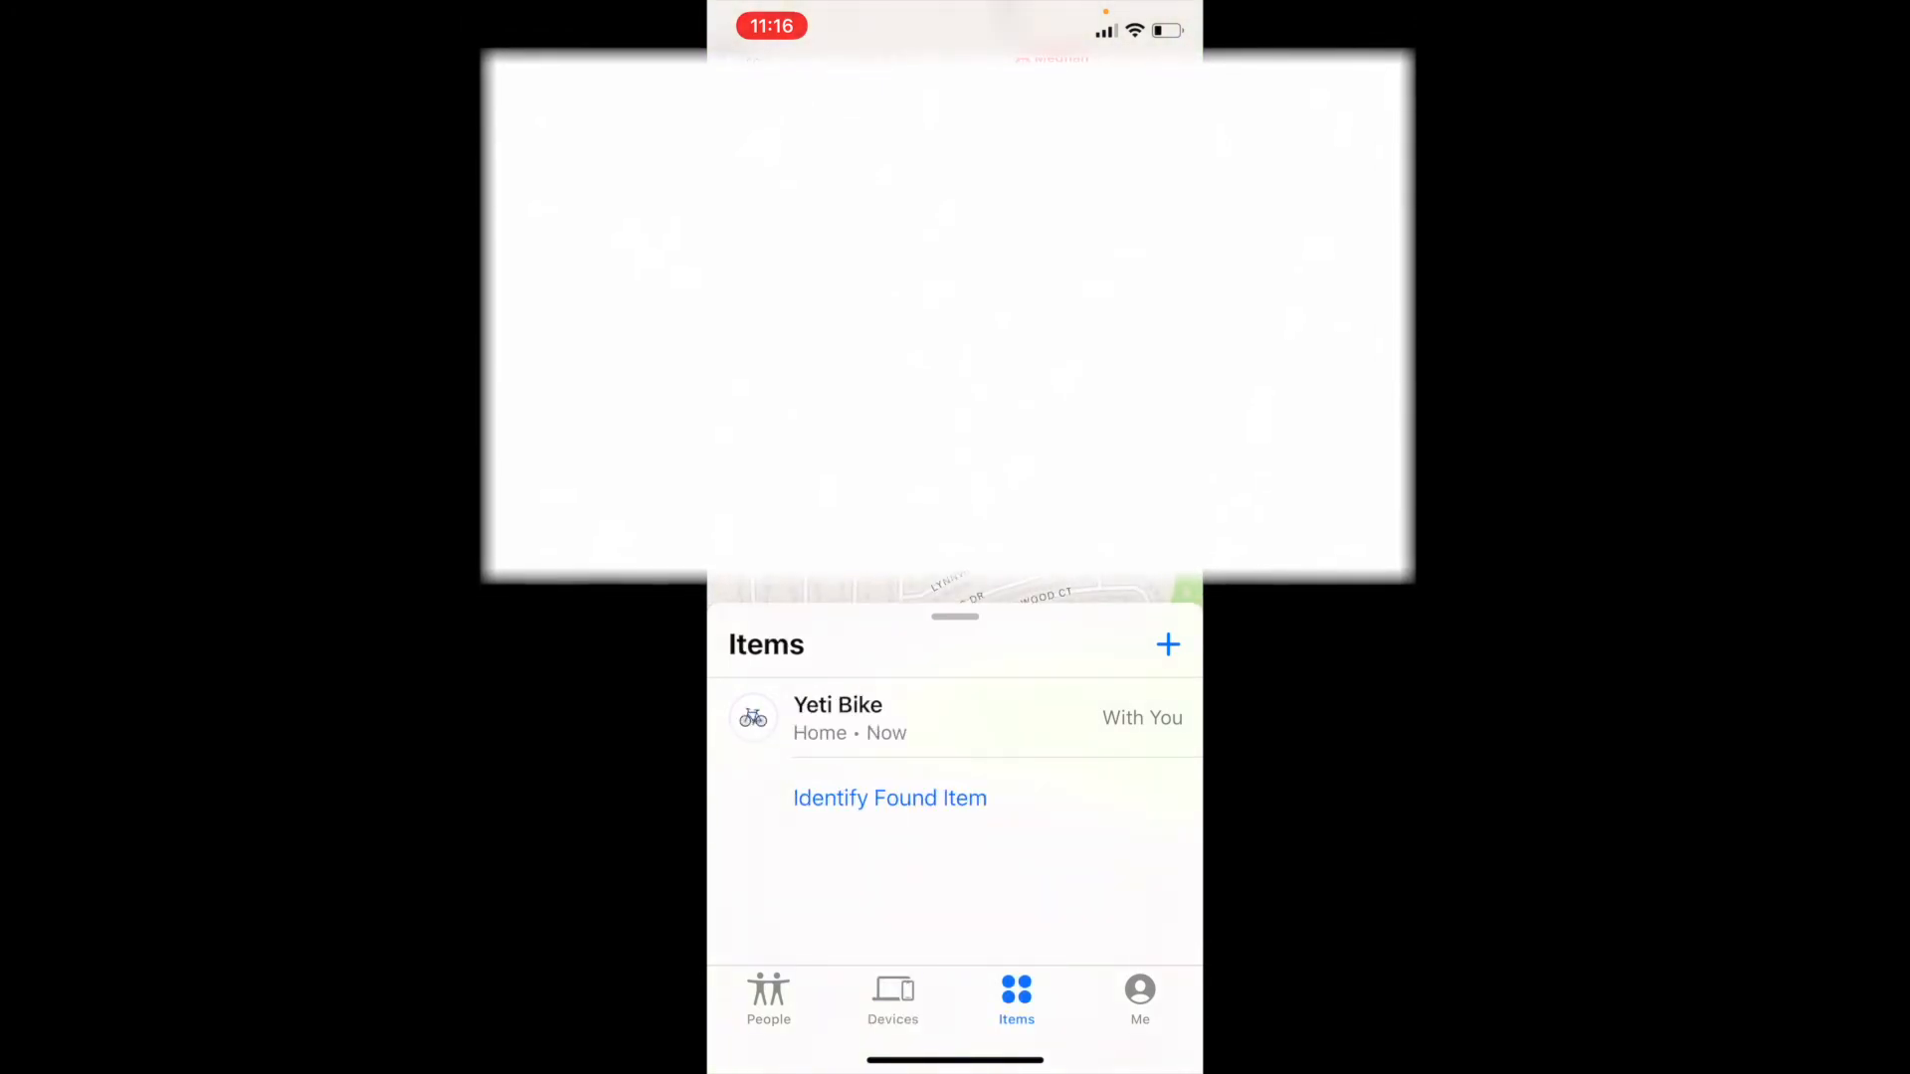